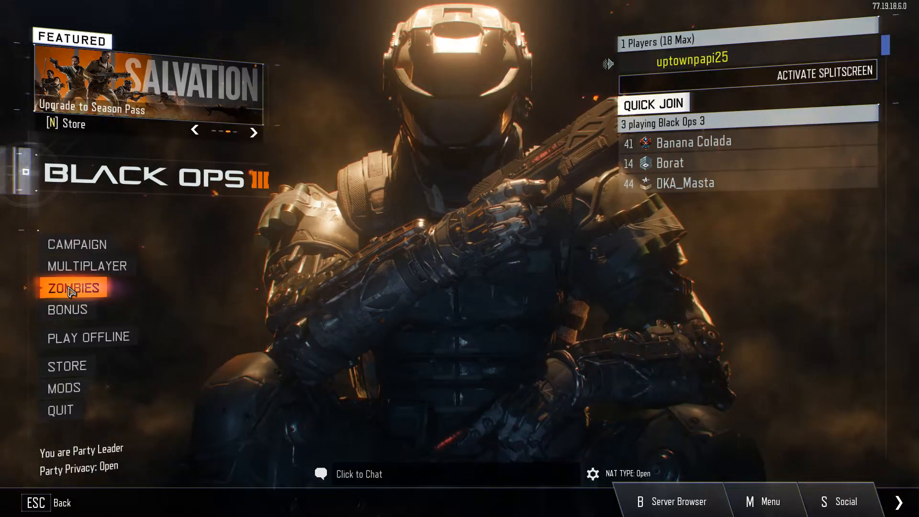
Go through Zombies and Private Game to the Change Map list
{"action": "left_click", "coordinate": [255, 130]}
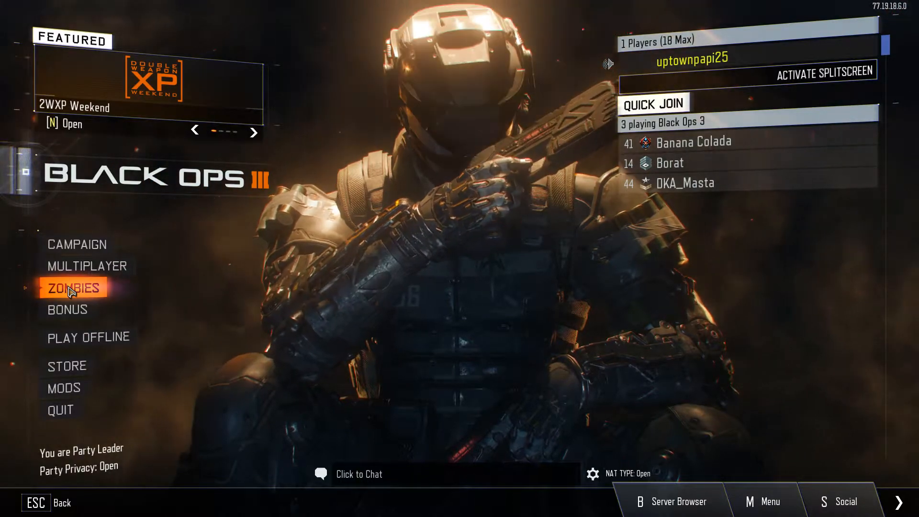
{"action": "left_click", "coordinate": [73, 288]}
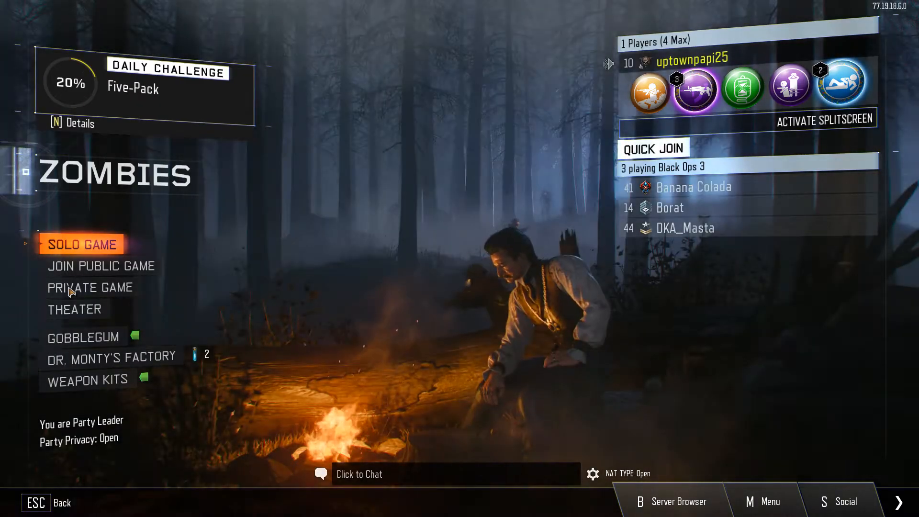
{"action": "mouse_move", "coordinate": [93, 296]}
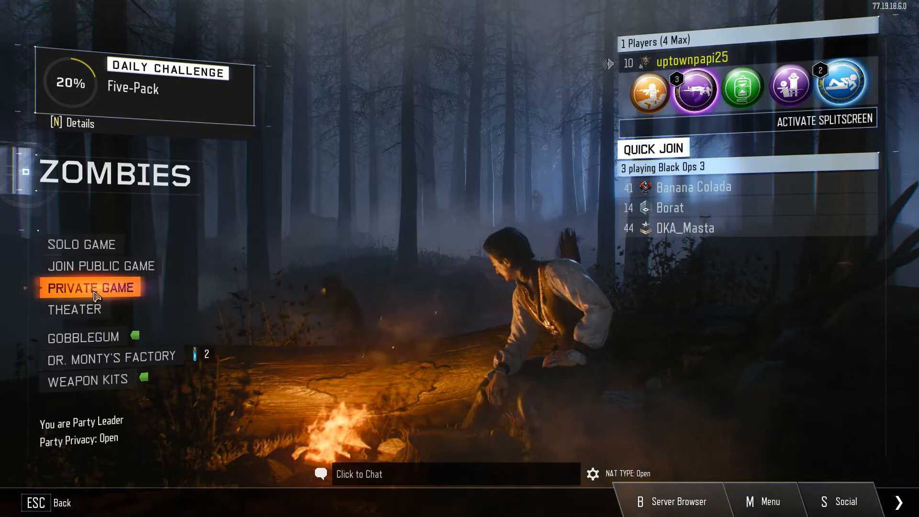
{"action": "left_click", "coordinate": [90, 287]}
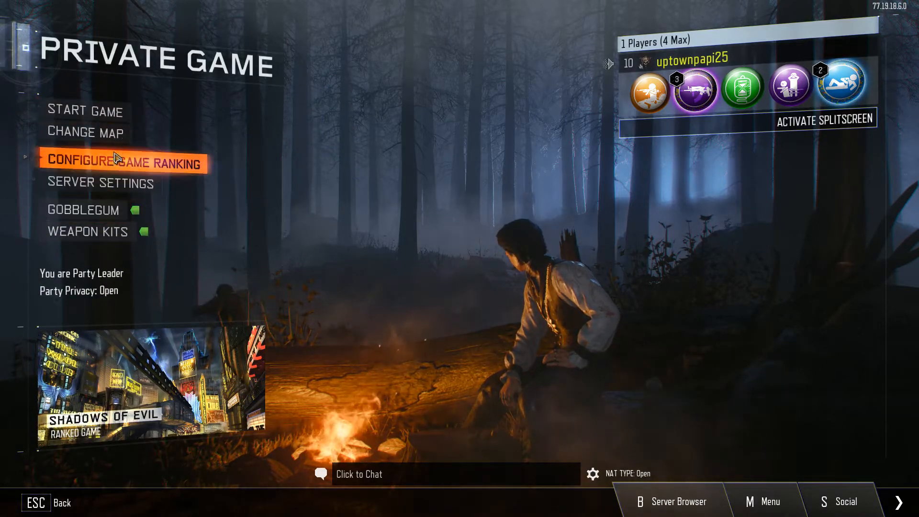
{"action": "left_click", "coordinate": [88, 133]}
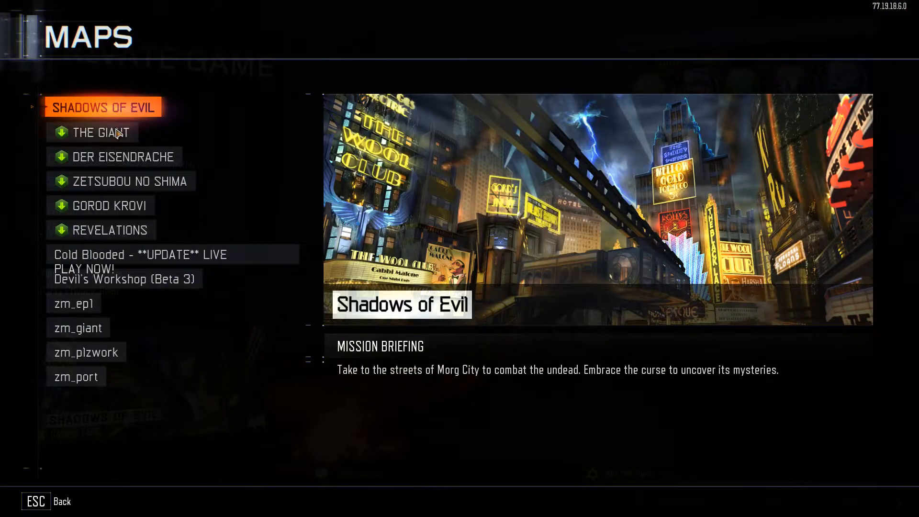
Preview The Giant, then pick the custom map zm_they_live for the game
{"action": "left_click", "coordinate": [102, 132]}
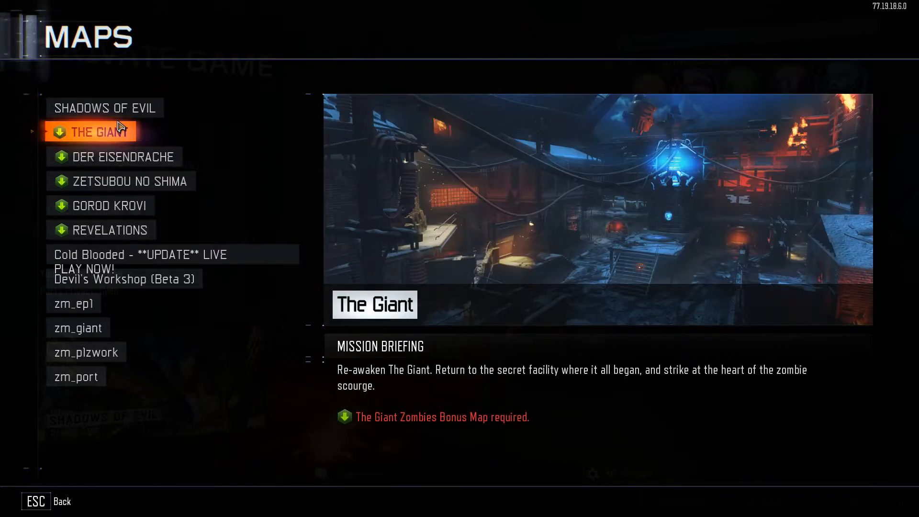
{"action": "mouse_move", "coordinate": [495, 213]}
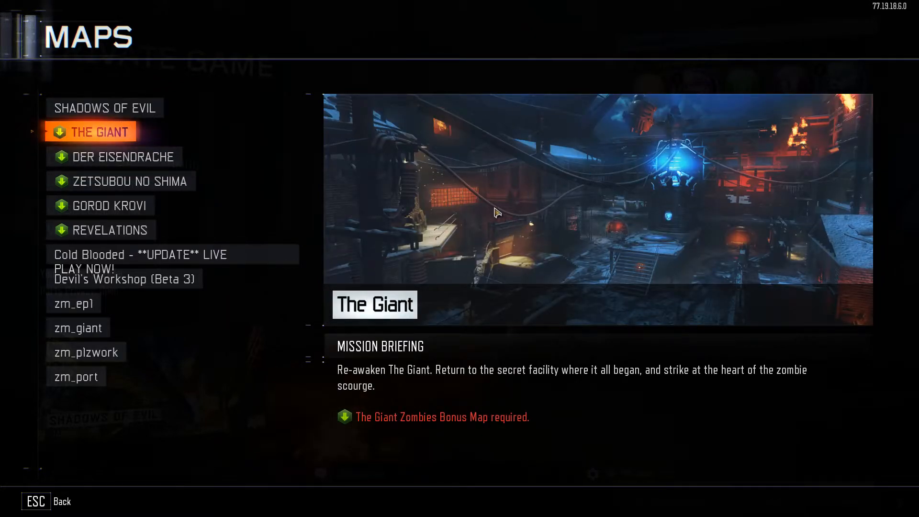
{"action": "mouse_move", "coordinate": [617, 286]}
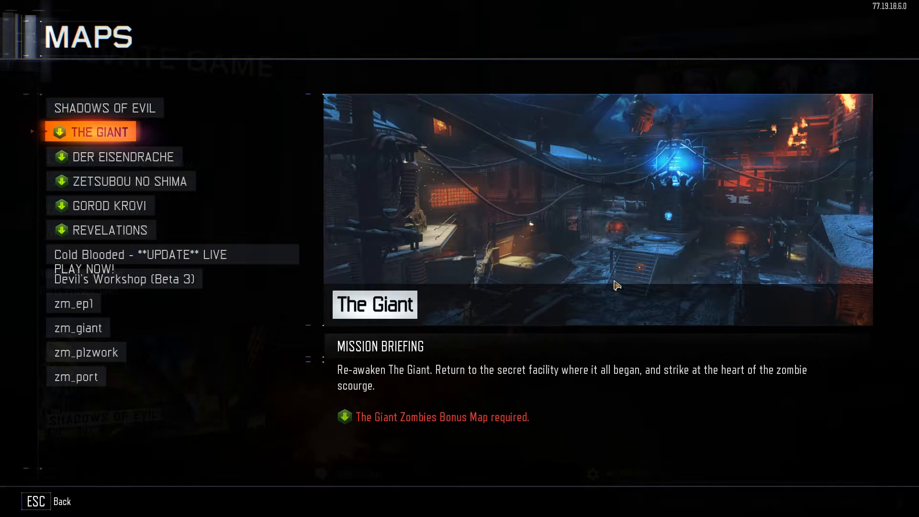
{"action": "left_click", "coordinate": [101, 230]}
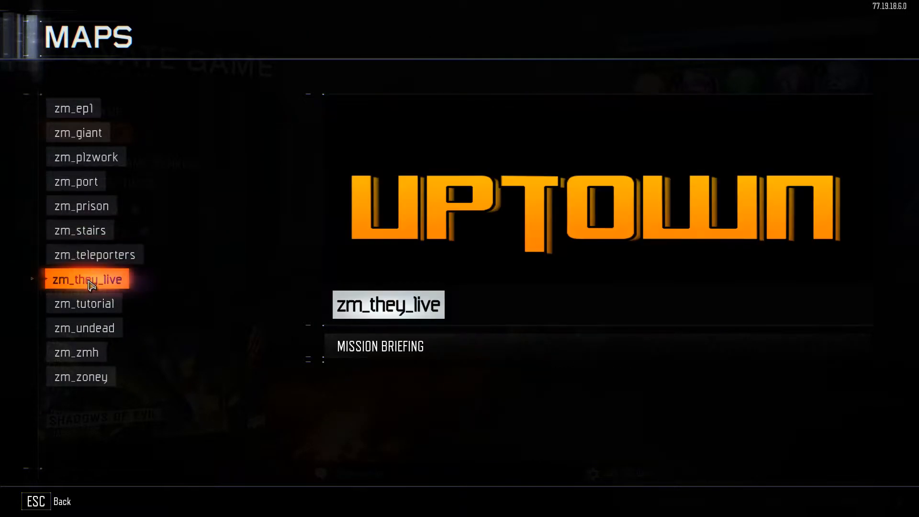
{"action": "left_click", "coordinate": [87, 279]}
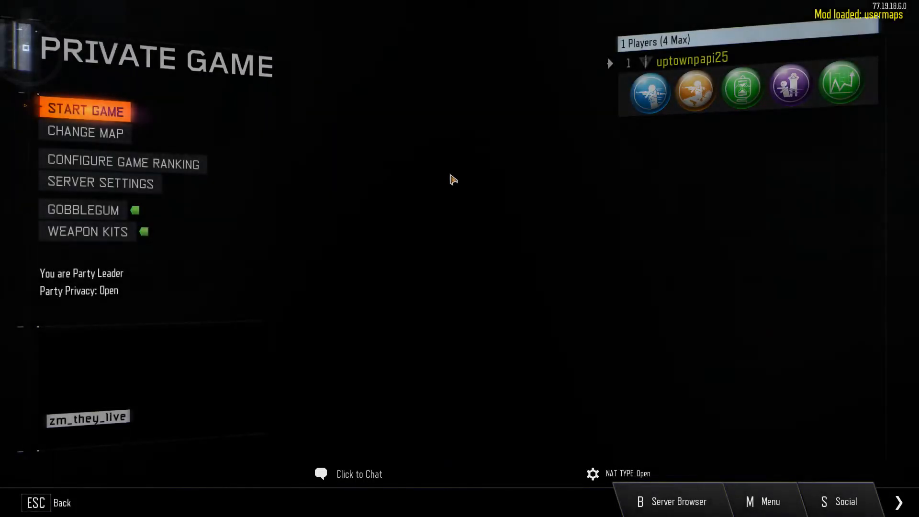
{"action": "mouse_move", "coordinate": [82, 140]}
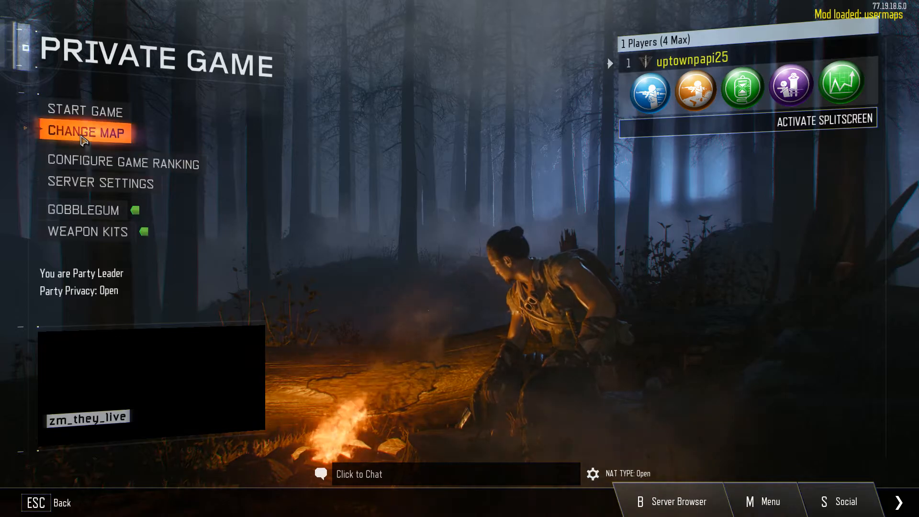
Reopen the map list, back out, and confirm leaving the lobby
{"action": "left_click", "coordinate": [85, 132]}
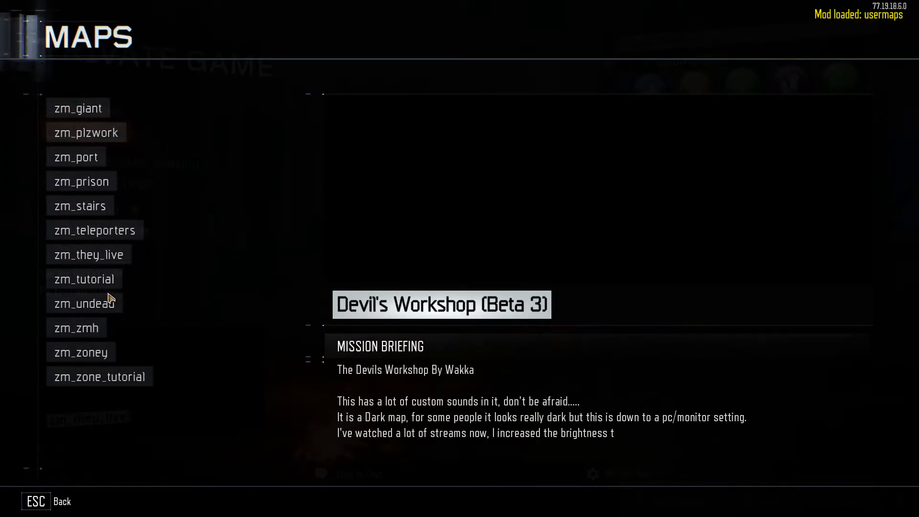
{"action": "left_click", "coordinate": [88, 255]}
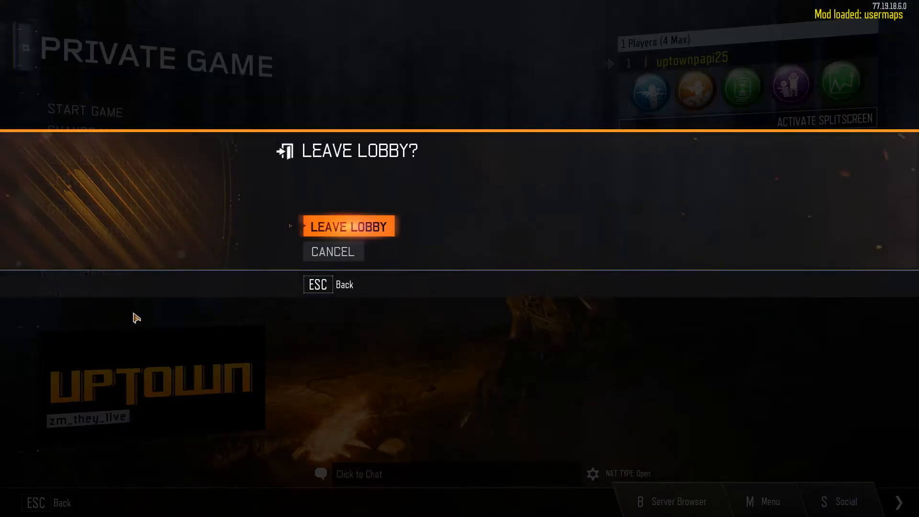
{"action": "left_click", "coordinate": [348, 226]}
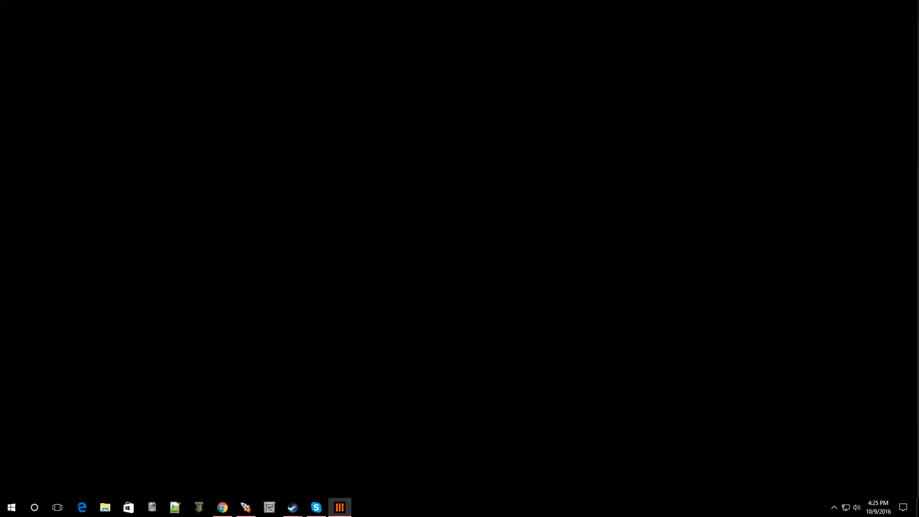
Bring up the Call of Duty: Black Ops III page in the Steam library
{"action": "left_click", "coordinate": [339, 507]}
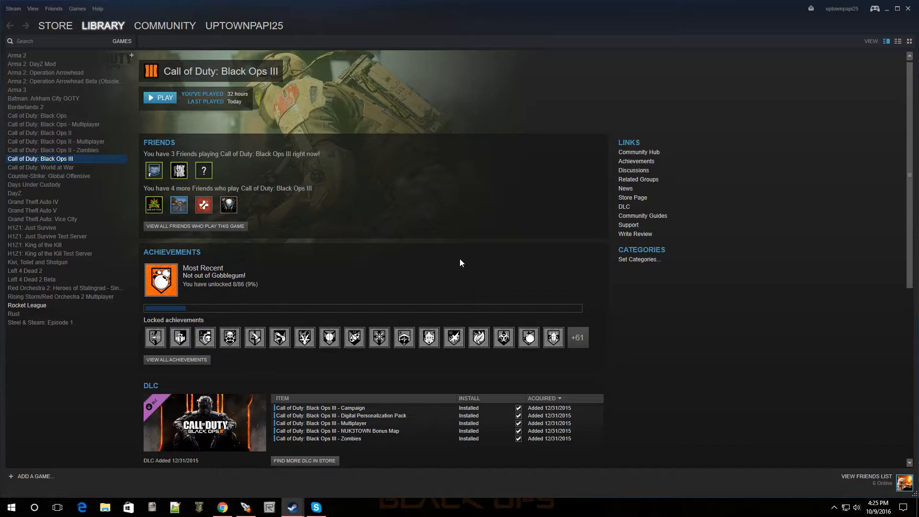
{"action": "mouse_move", "coordinate": [899, 9]}
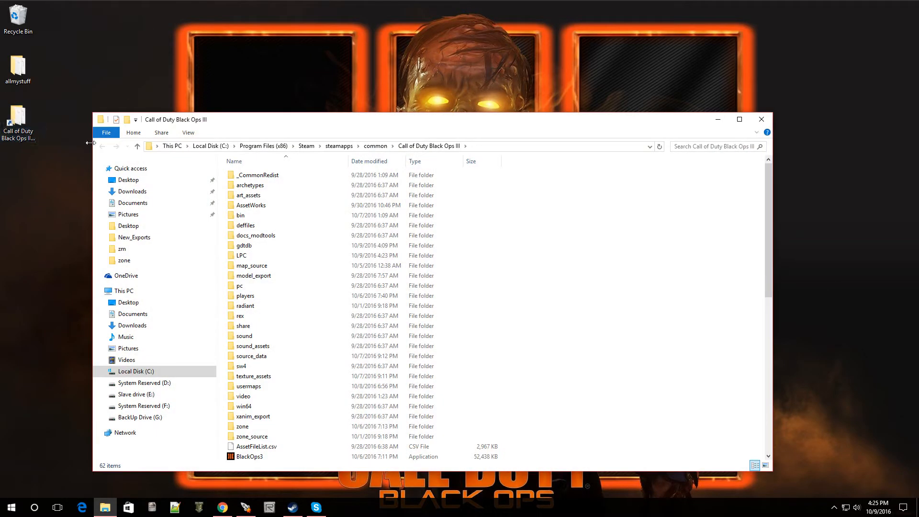
{"action": "mouse_move", "coordinate": [248, 386]}
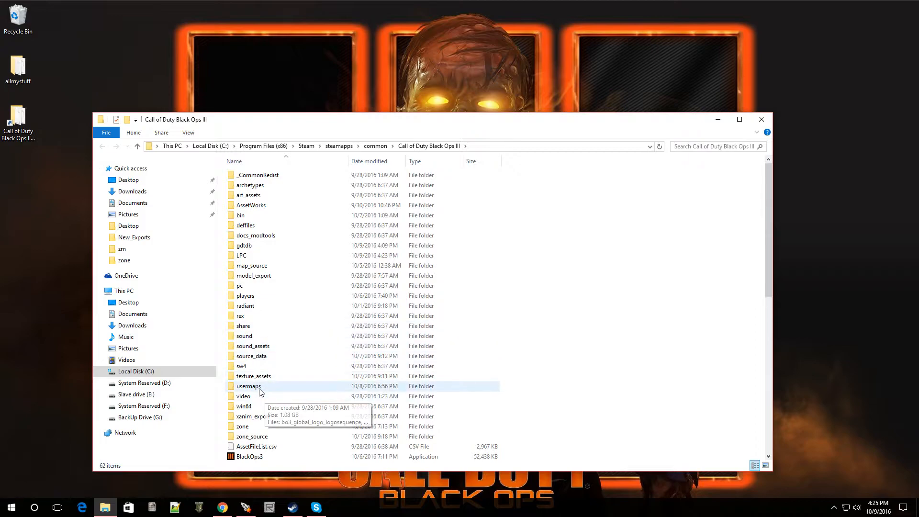
Browse usermaps > zm_they_live > zone and open previewimage in GIMP
{"action": "double_click", "coordinate": [248, 386]}
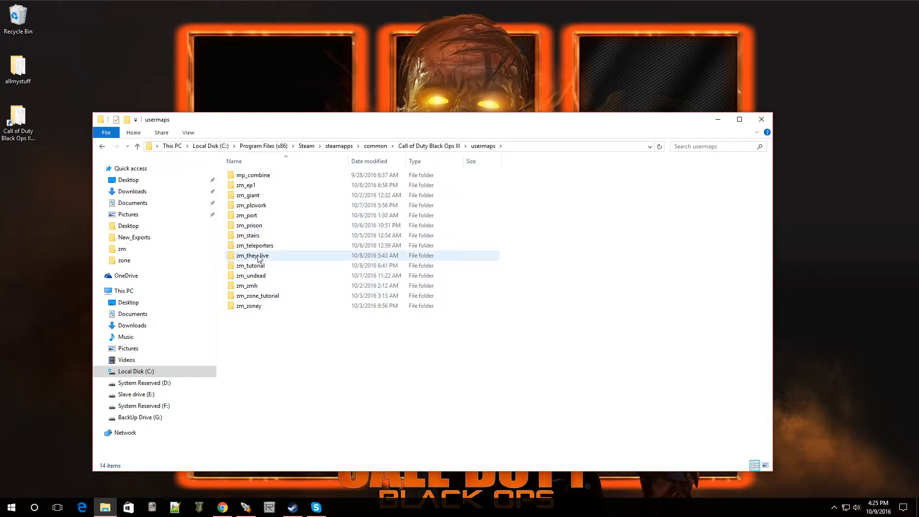
{"action": "double_click", "coordinate": [252, 255]}
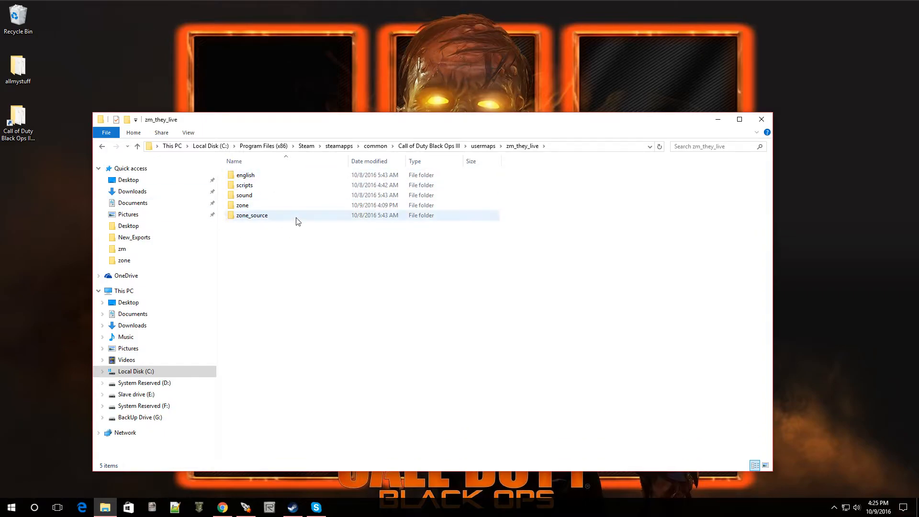
{"action": "mouse_move", "coordinate": [246, 206]}
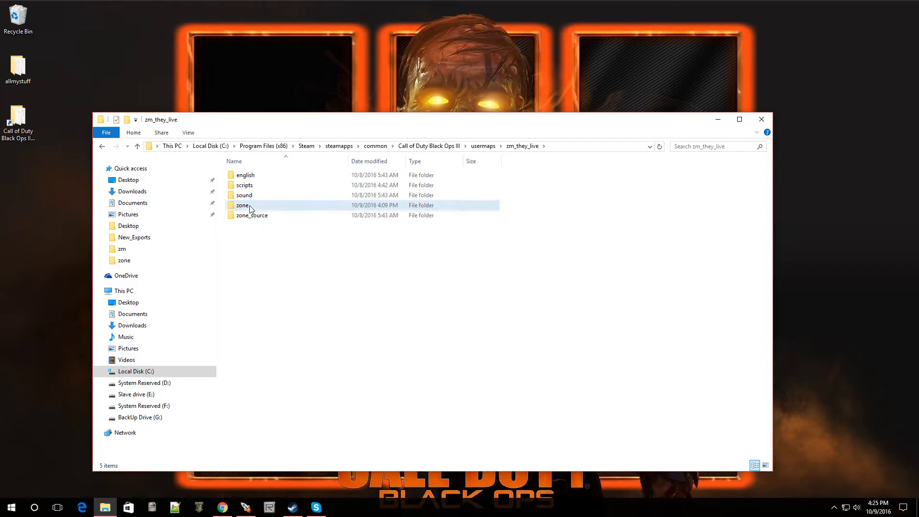
{"action": "double_click", "coordinate": [243, 205]}
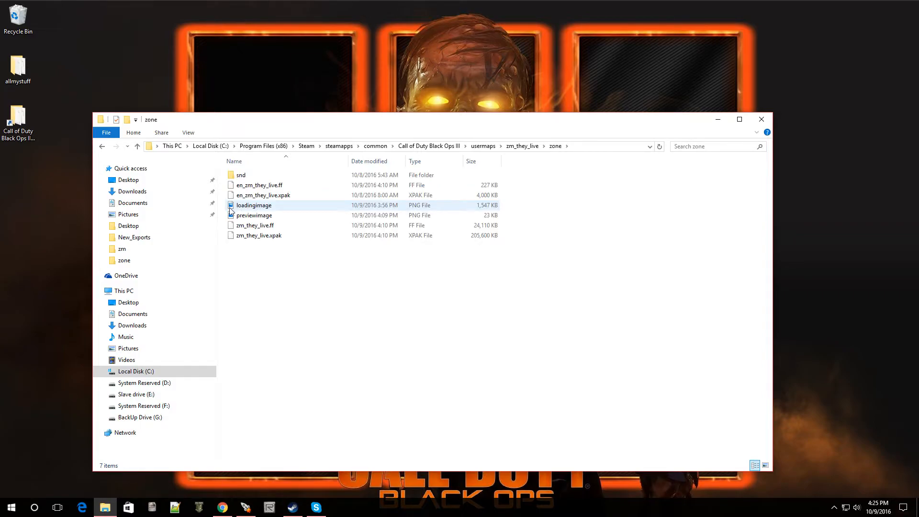
{"action": "left_click", "coordinate": [254, 215]}
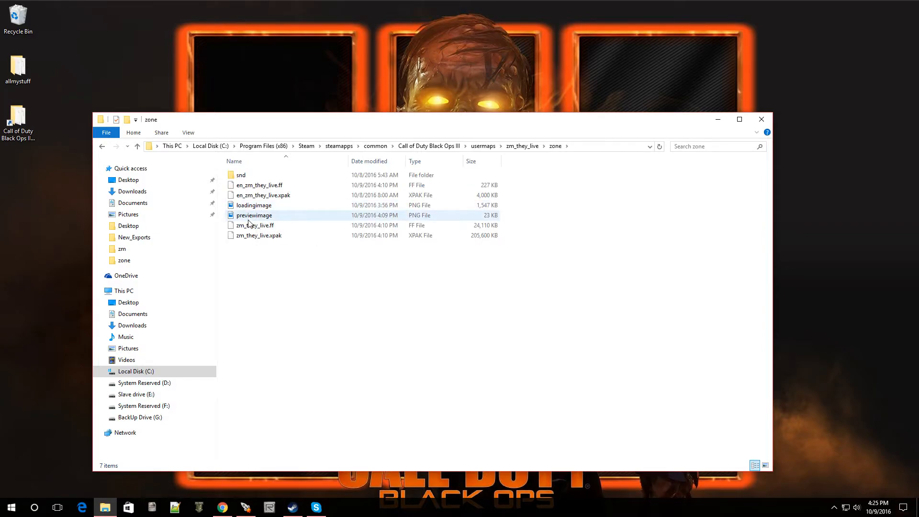
{"action": "mouse_move", "coordinate": [249, 216]}
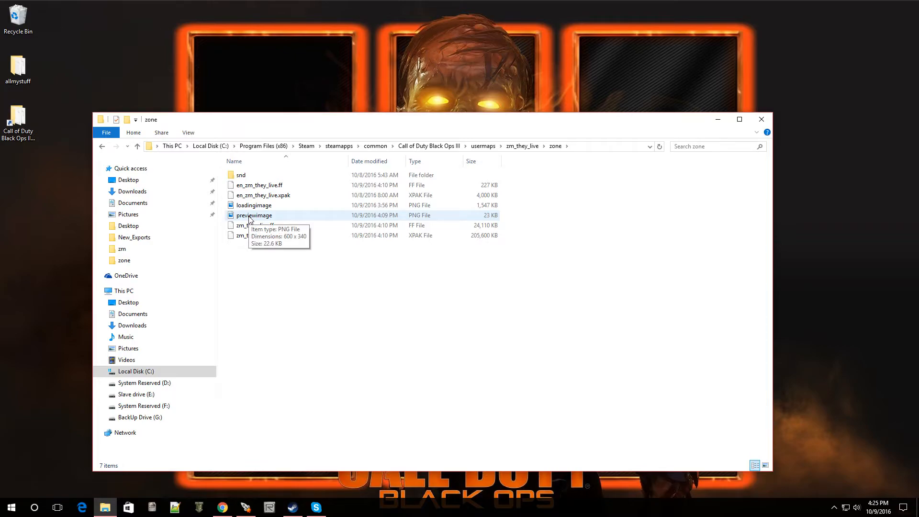
{"action": "left_click", "coordinate": [11, 507]}
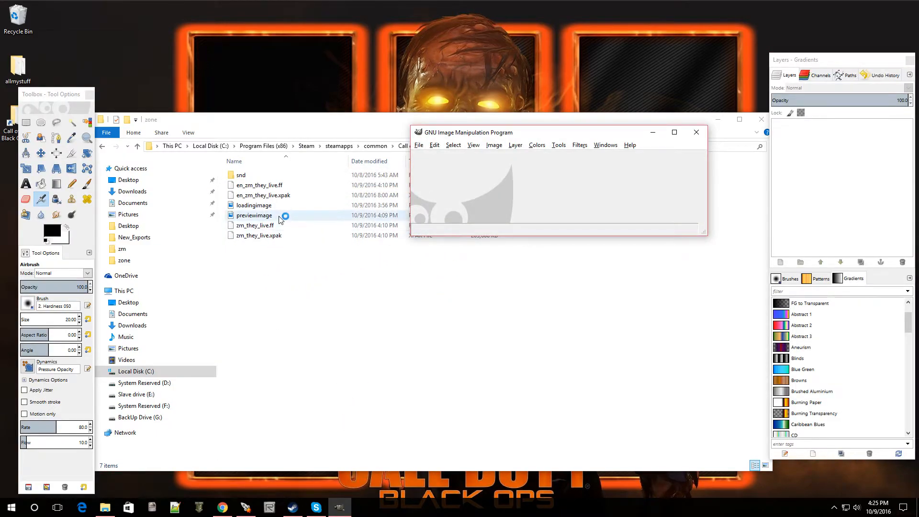
Wait for GIMP to show the 600×340 previewimage.png with the UPTOWN title
{"action": "left_click", "coordinate": [254, 215]}
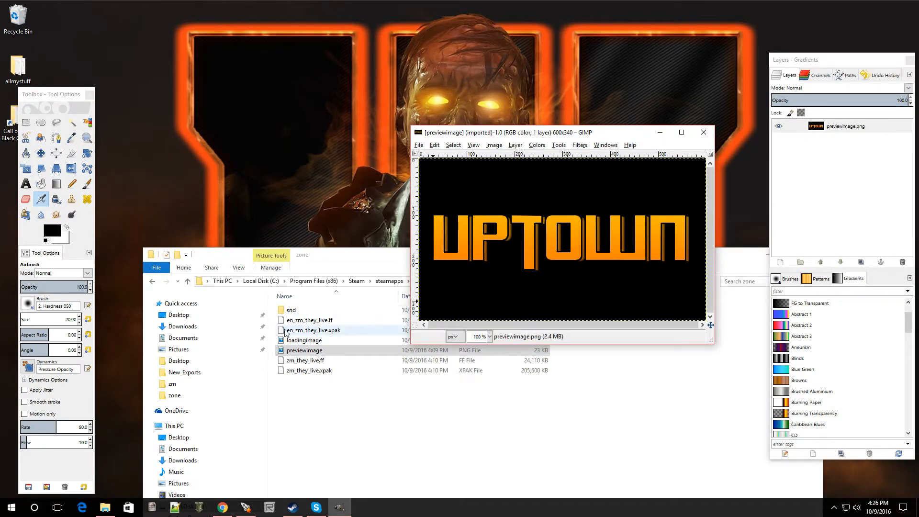
{"action": "mouse_move", "coordinate": [521, 234]}
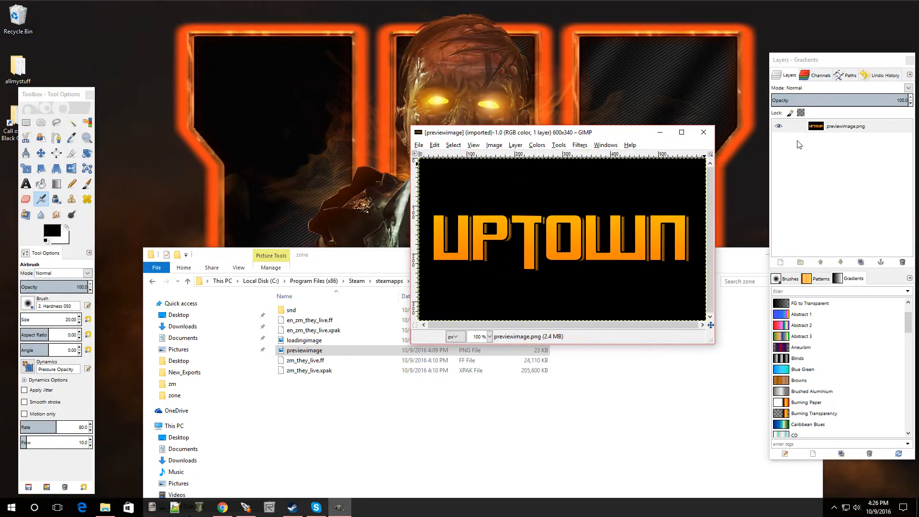
{"action": "mouse_move", "coordinate": [534, 263]}
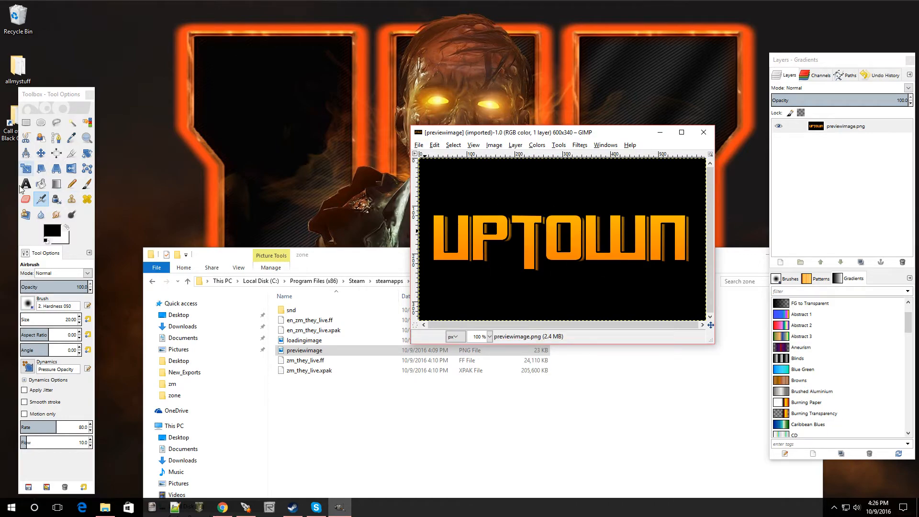
{"action": "mouse_move", "coordinate": [109, 202]}
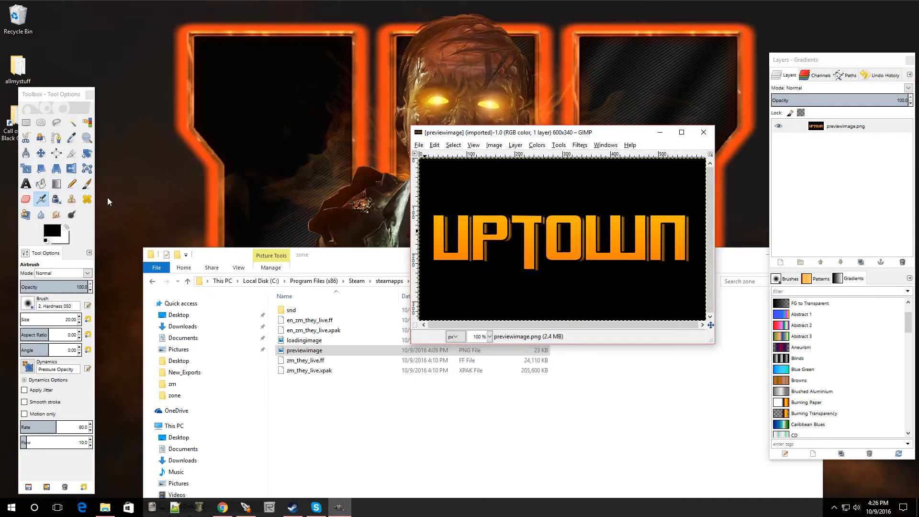
Check the File menu's overwrite option, then close the UPTOWN image and empty window
{"action": "left_click", "coordinate": [419, 144]}
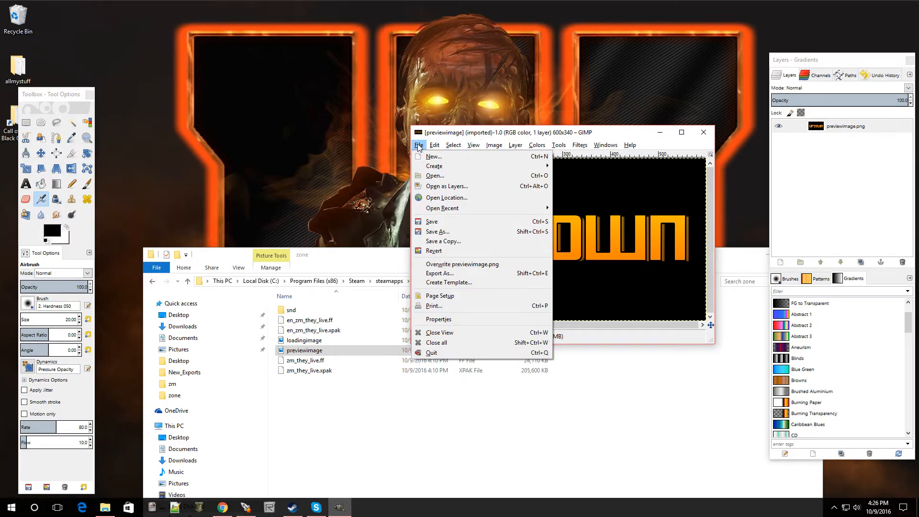
{"action": "mouse_move", "coordinate": [447, 186]}
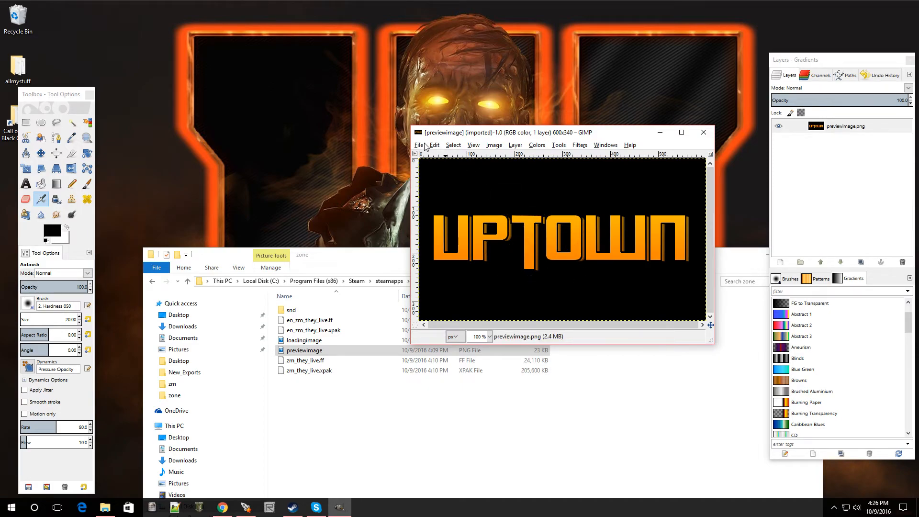
{"action": "left_click", "coordinate": [419, 145]}
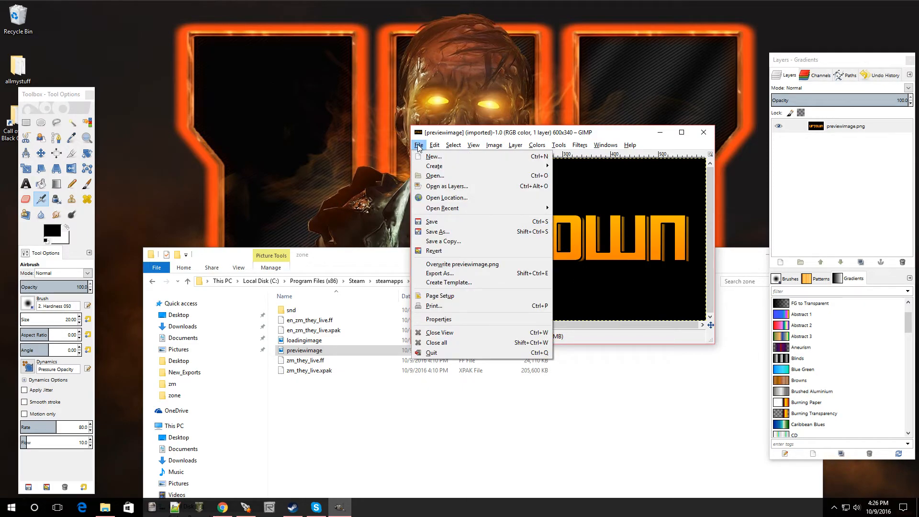
{"action": "mouse_move", "coordinate": [462, 264]}
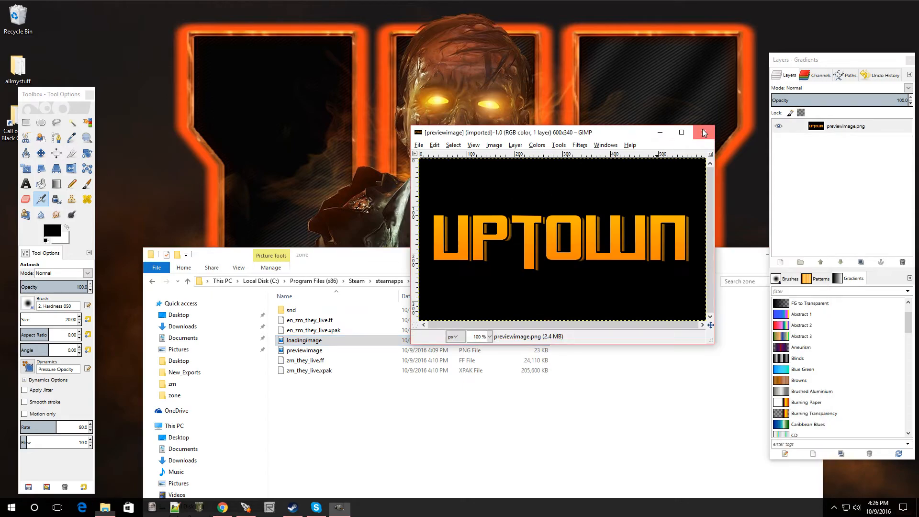
{"action": "left_click", "coordinate": [704, 132]}
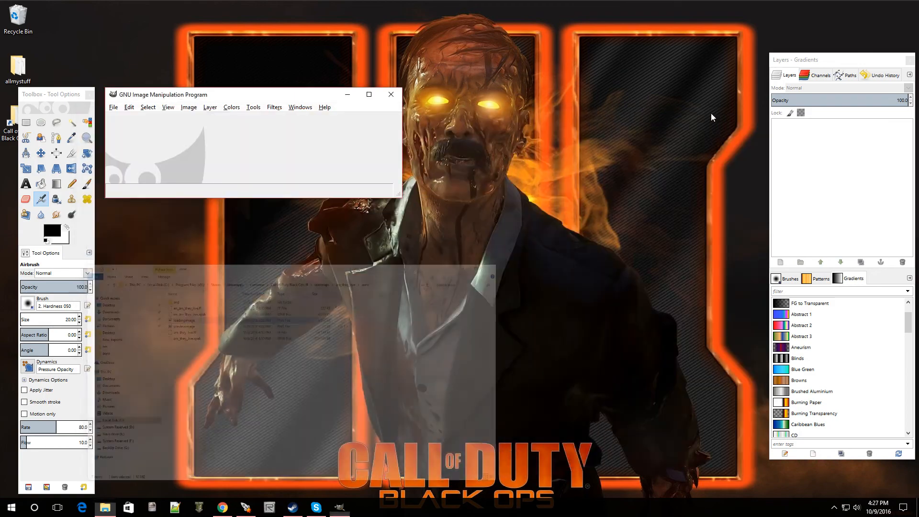
{"action": "left_click", "coordinate": [391, 94]}
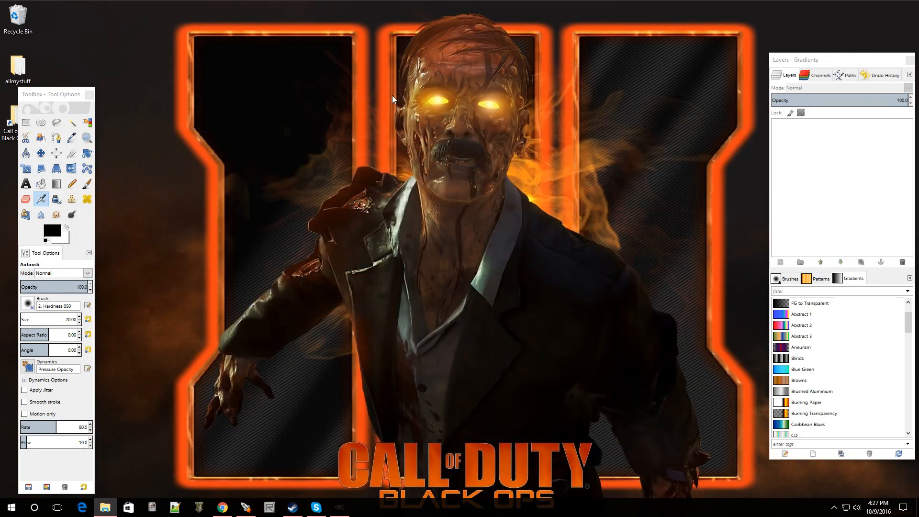